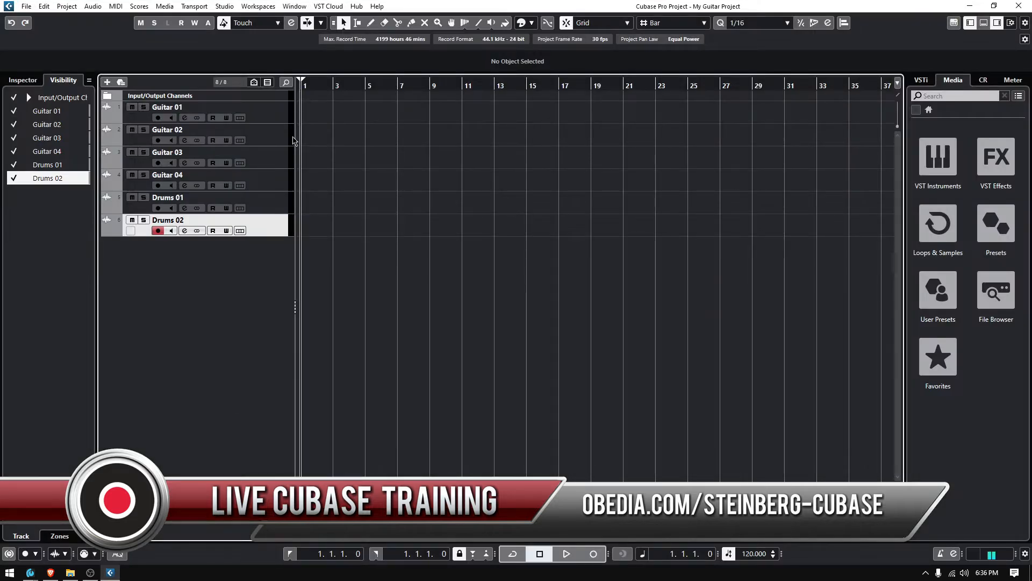
- Bring up the Audio Connections window from the Studio menu, showing the empty Group/FX list
click(224, 6)
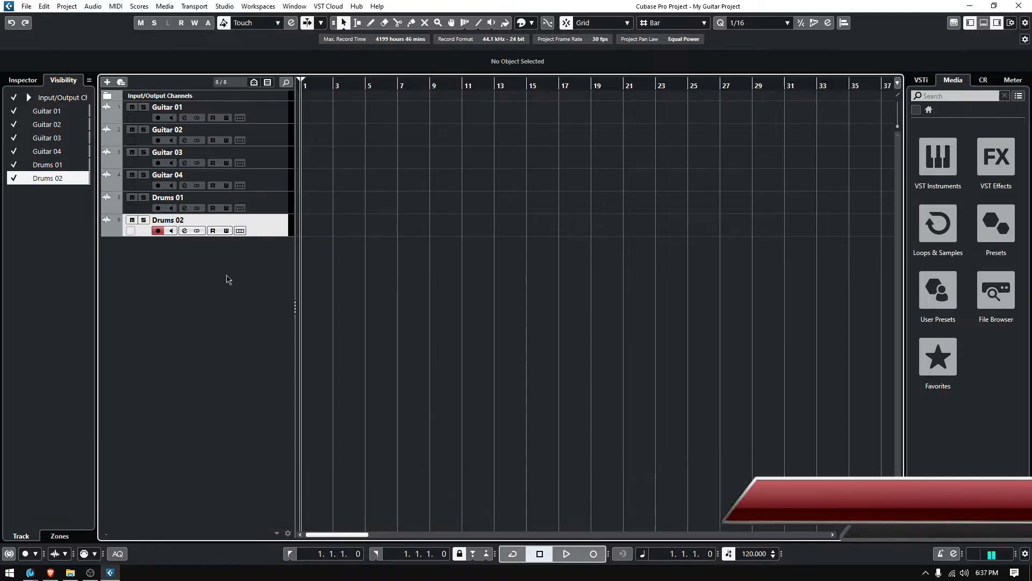
click(223, 7)
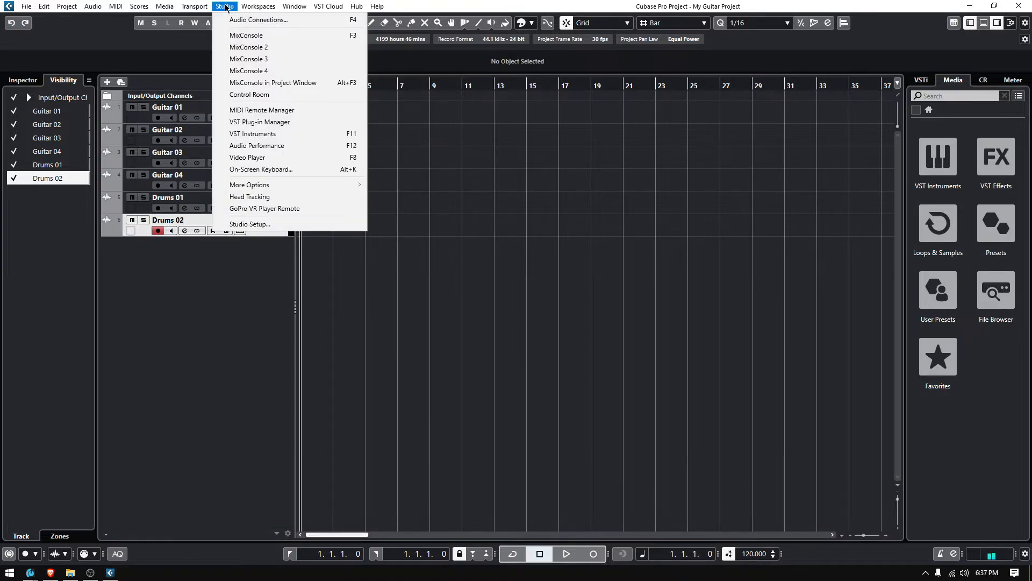
click(258, 19)
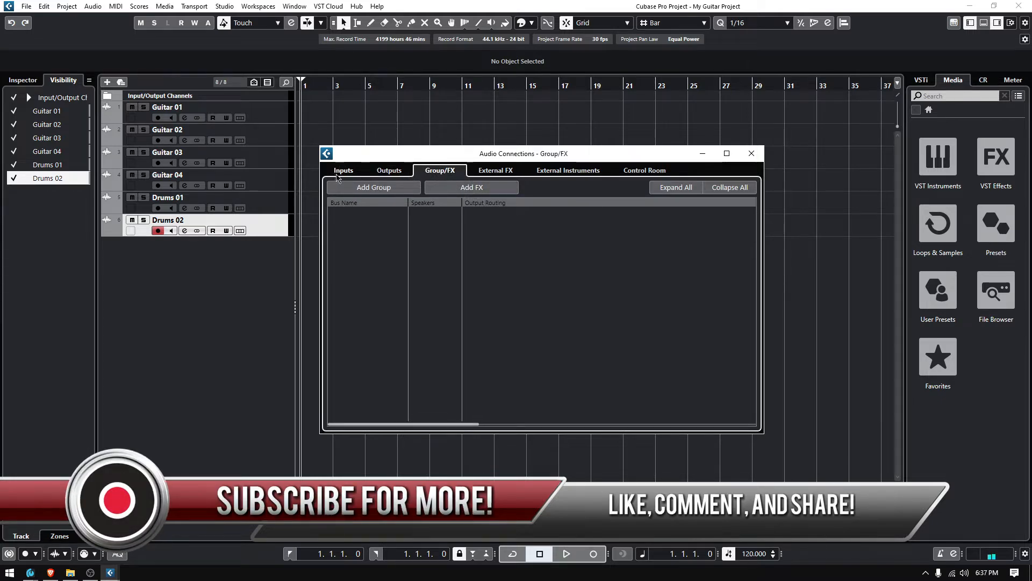
click(343, 170)
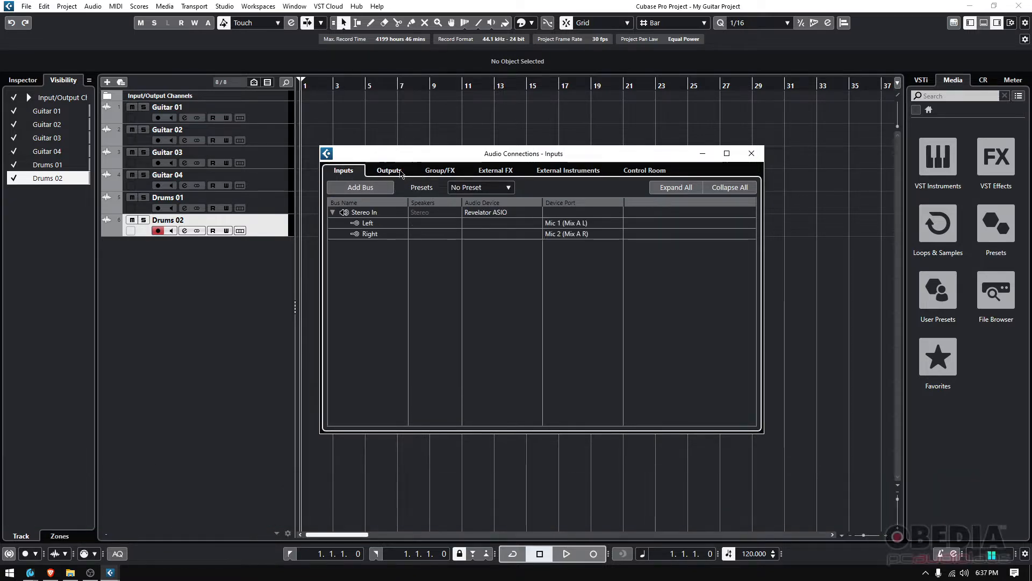
click(388, 169)
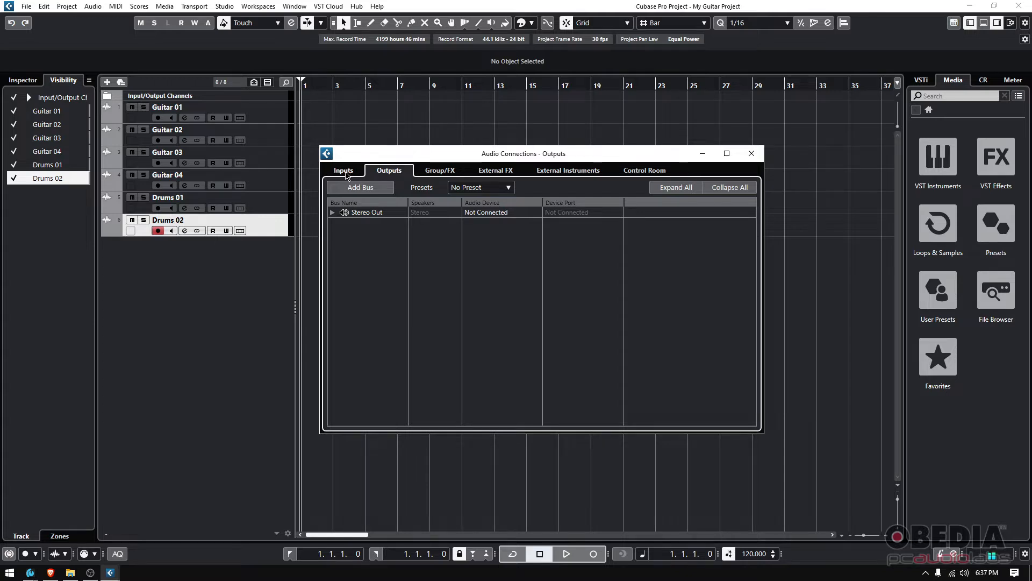
click(438, 170)
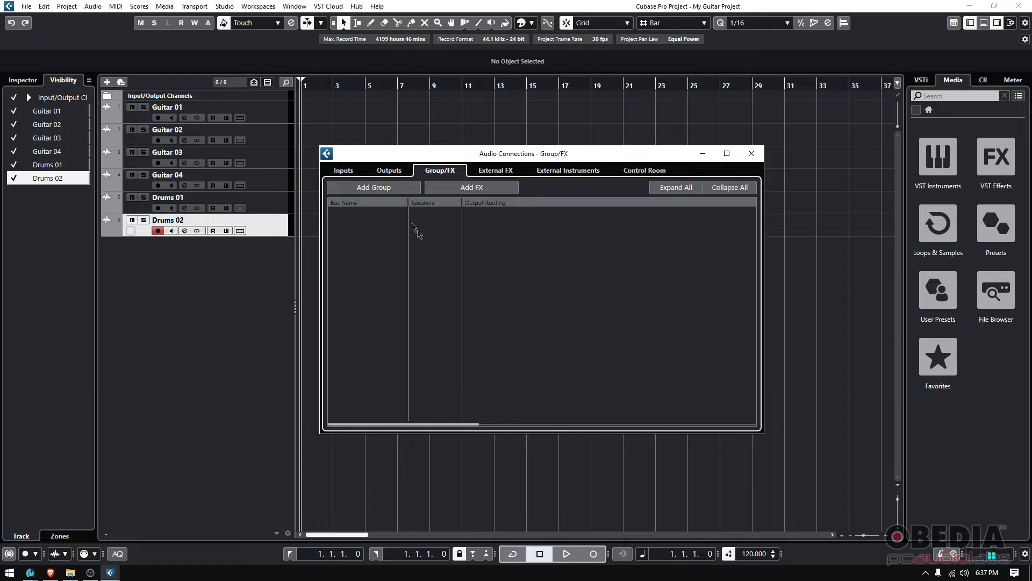
mouse_move(420, 234)
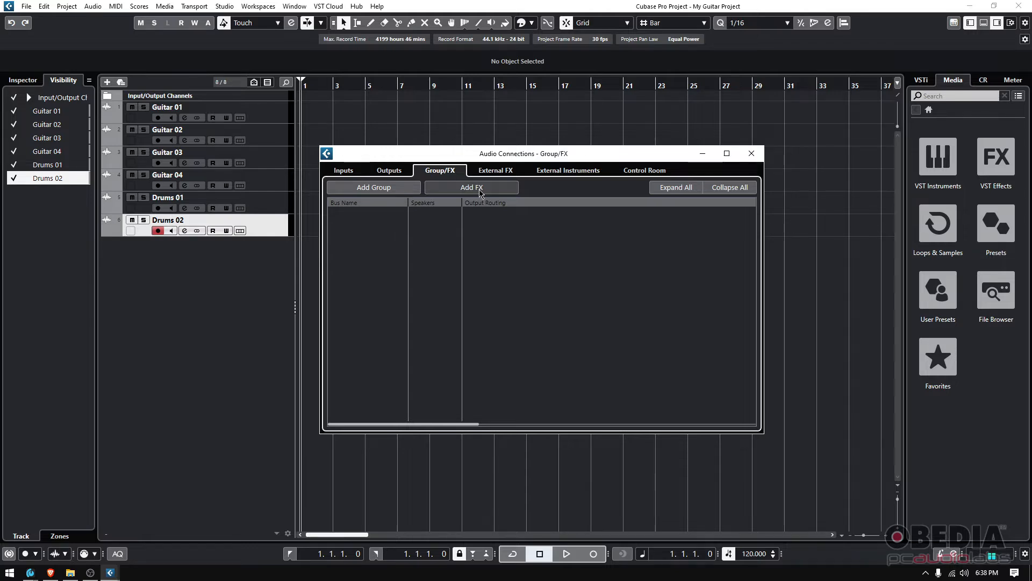
mouse_move(373, 190)
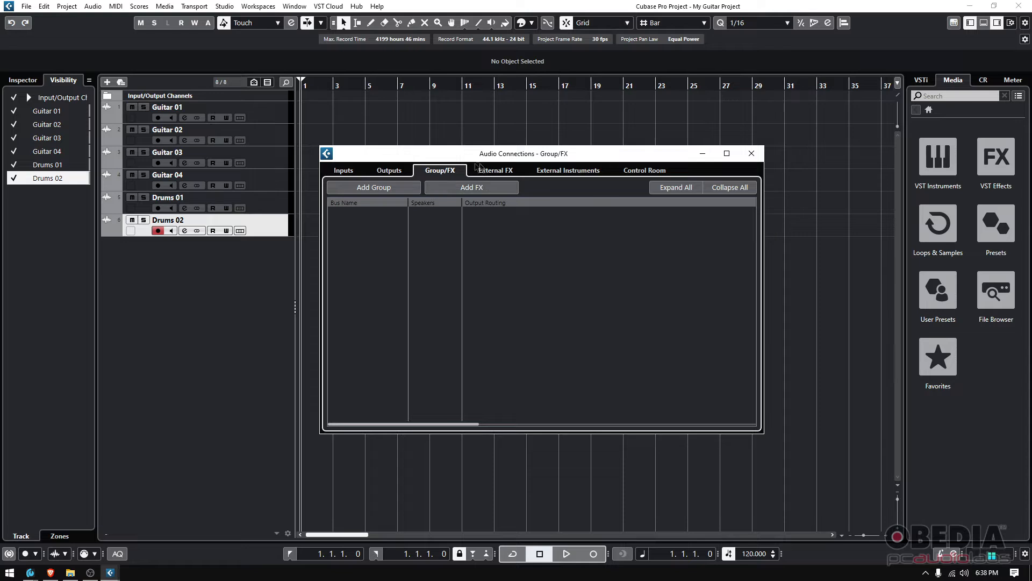
click(750, 154)
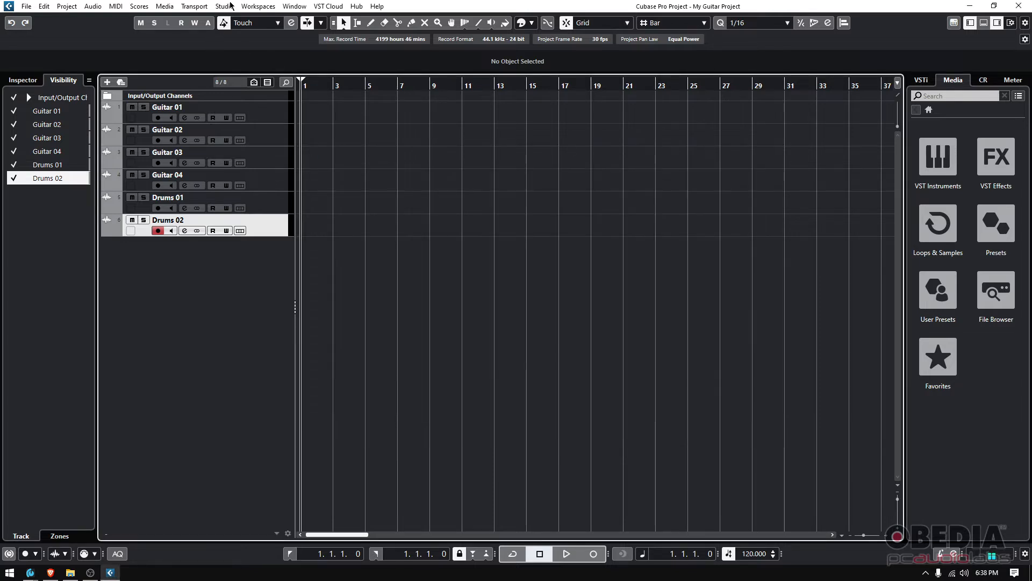
click(224, 7)
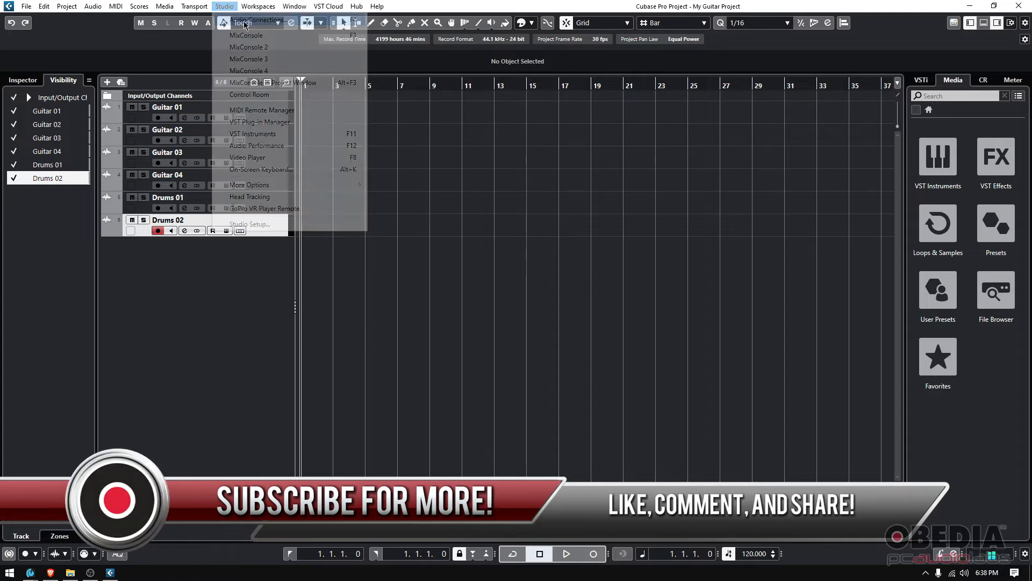
click(257, 21)
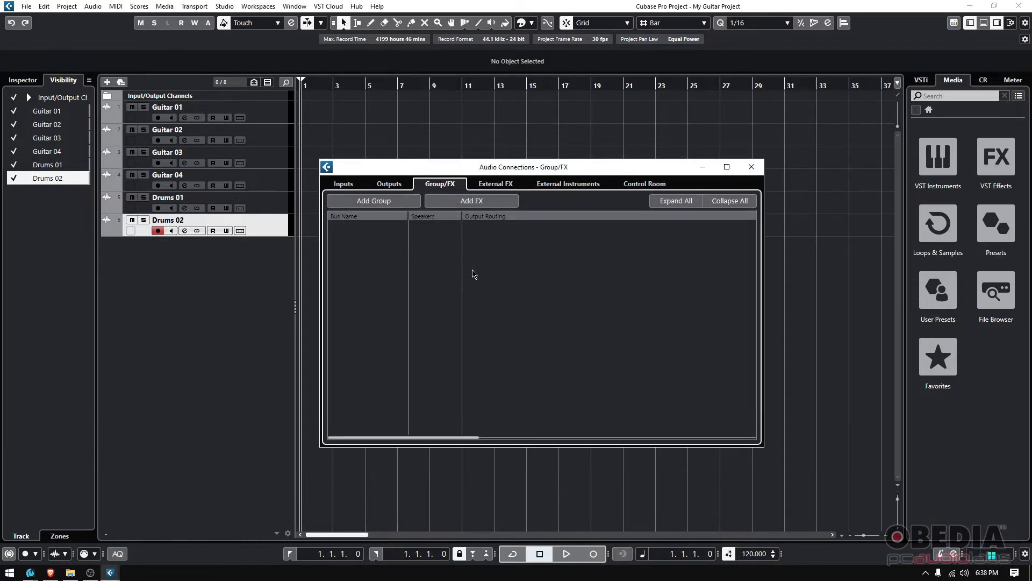
mouse_move(469, 267)
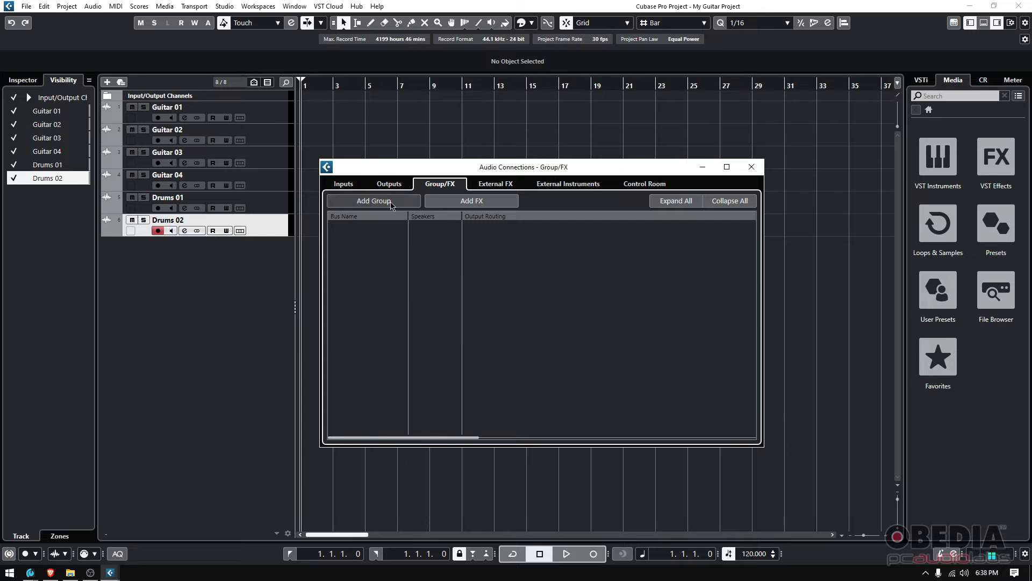
click(373, 201)
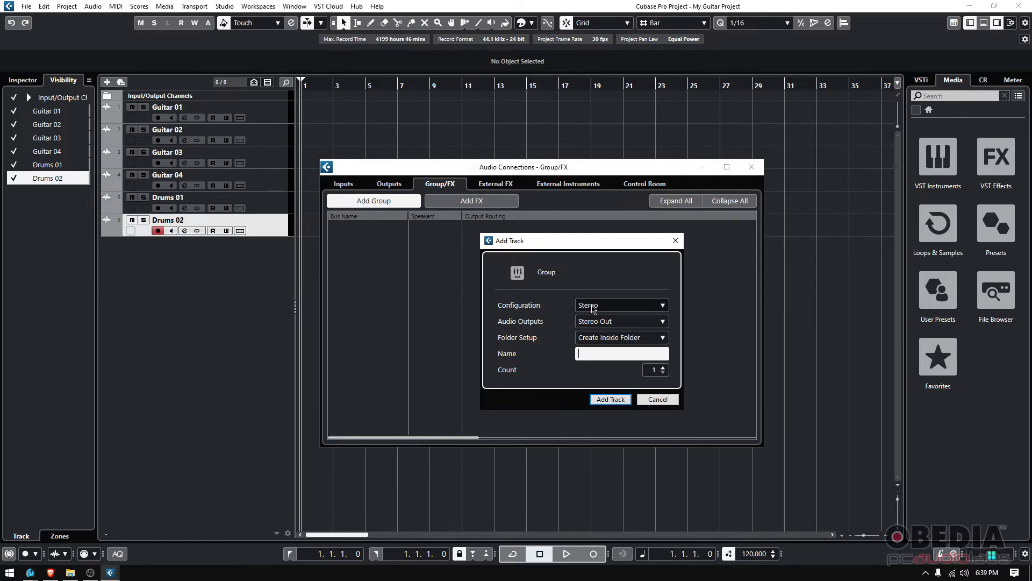
mouse_move(600, 328)
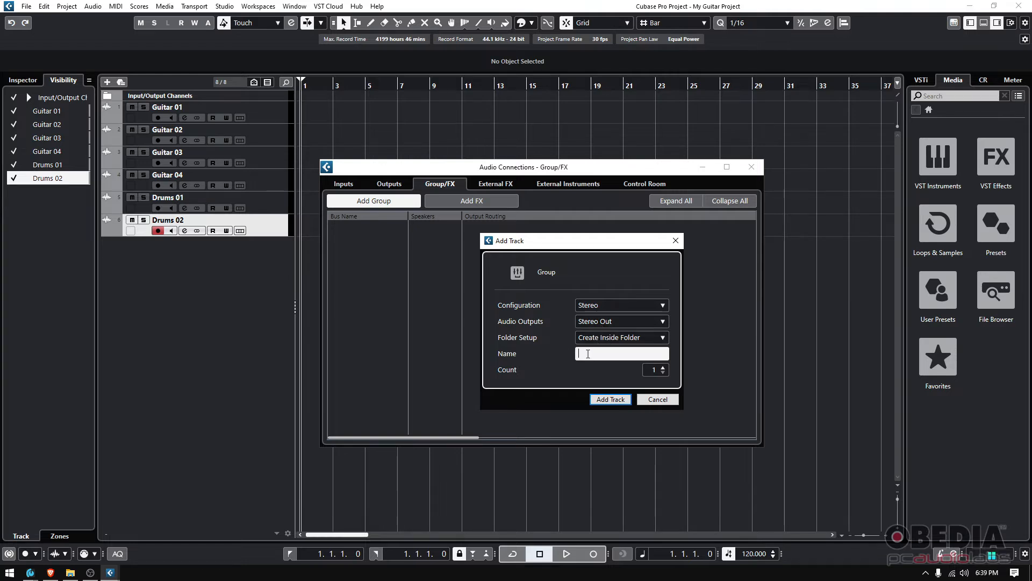
- Name the new stereo group DRUMS and add it as a group track routed to Stereo Out
text(DRUMS)
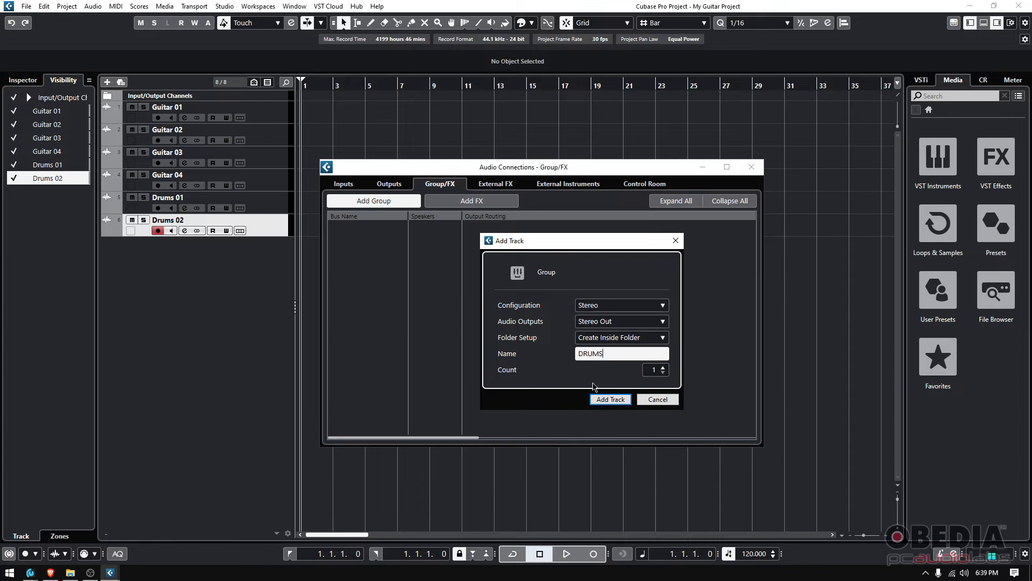
click(608, 399)
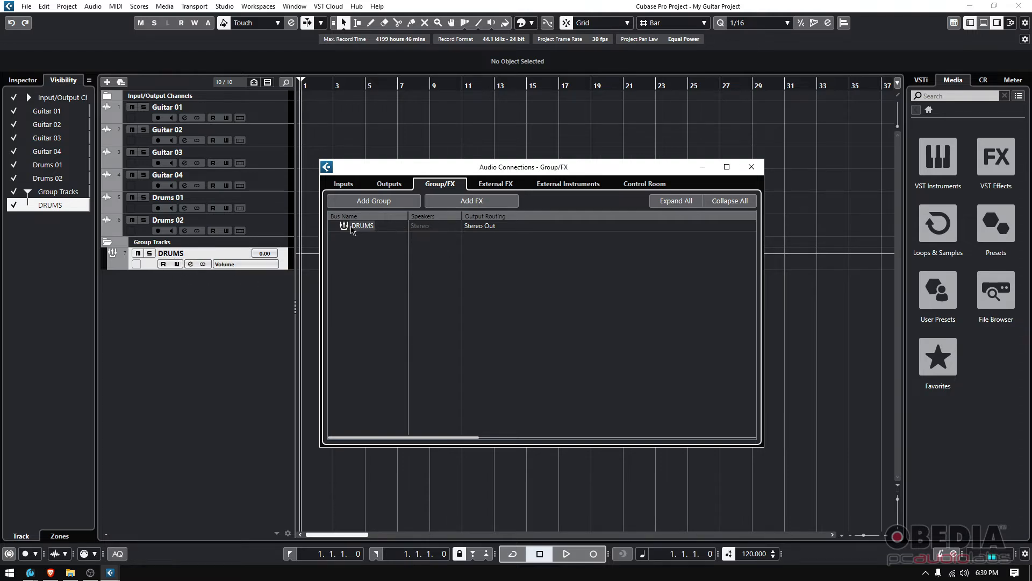
mouse_move(477, 232)
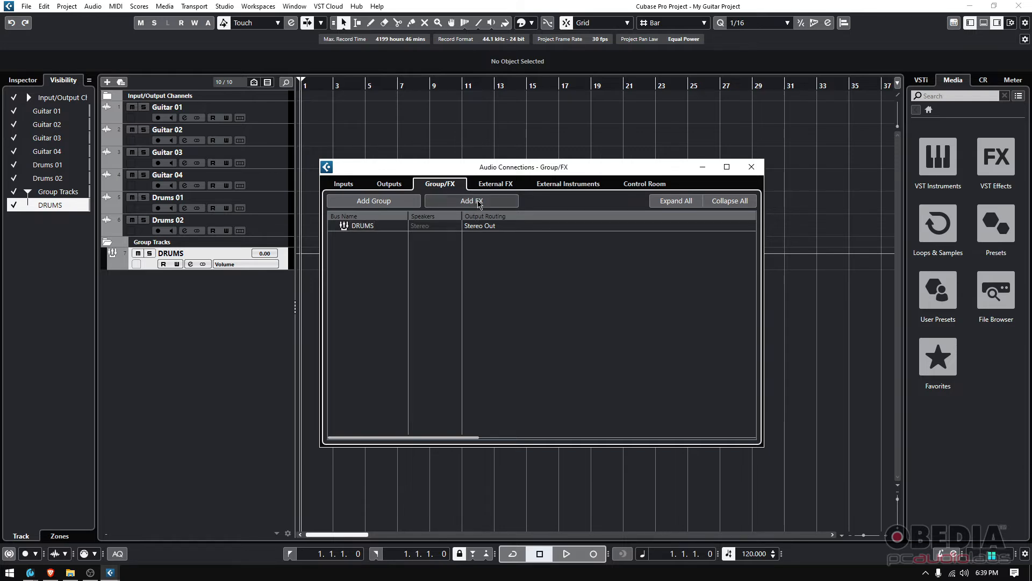
- Add a stereo FX channel with RoomWorks reverb named Long Verb, routed to Stereo Out
click(471, 201)
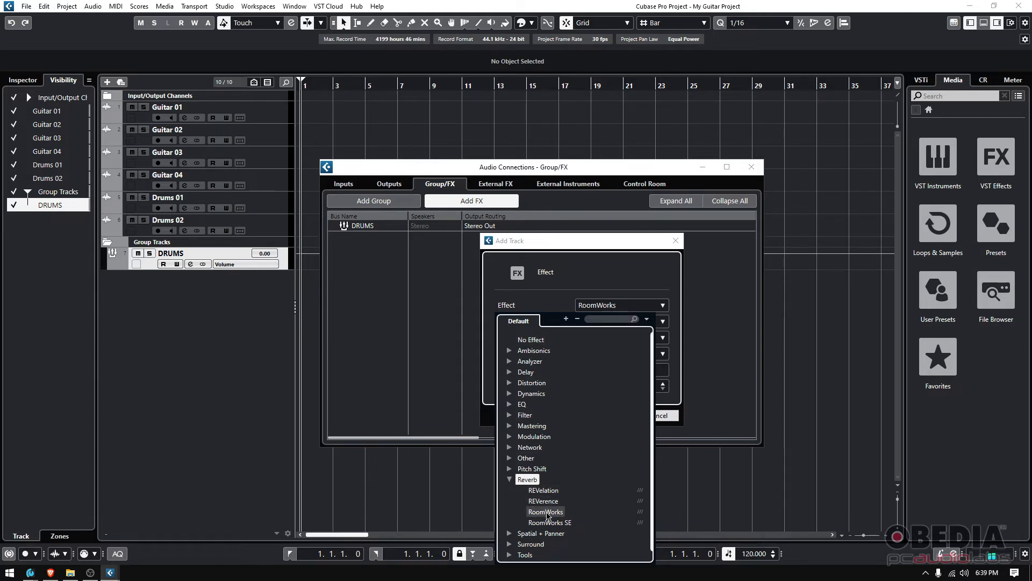
click(545, 512)
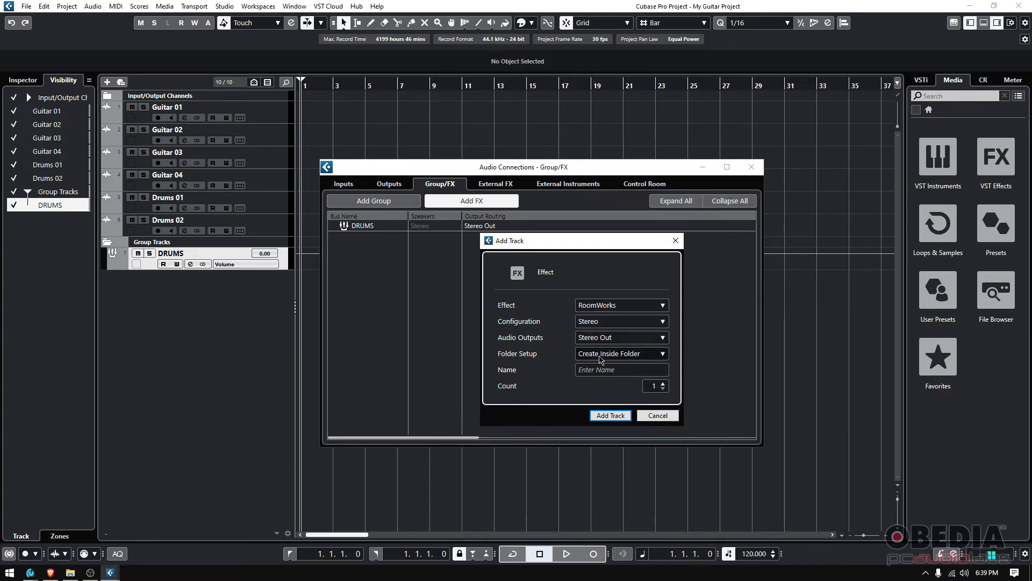
click(620, 369)
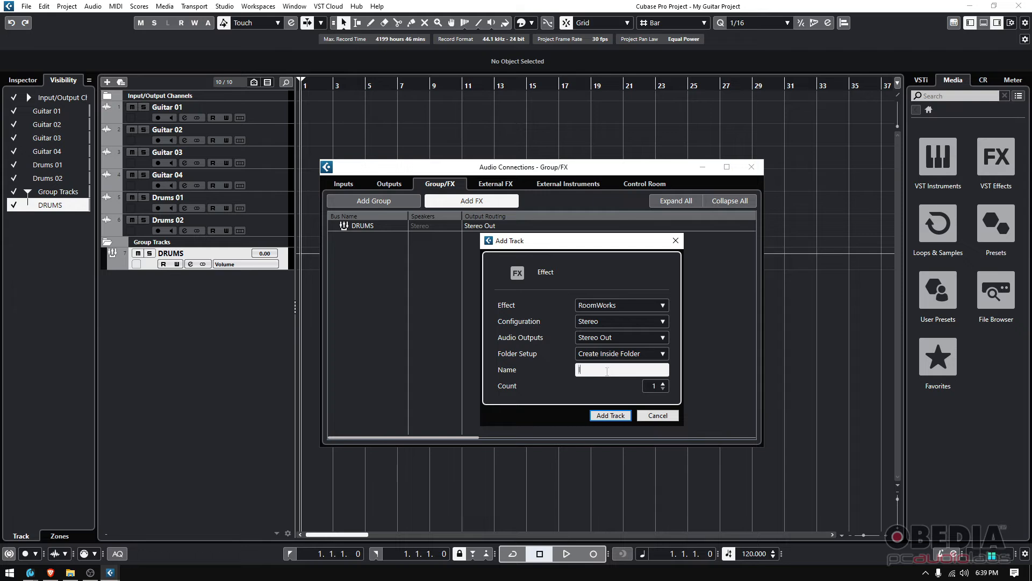
text(Long Verb)
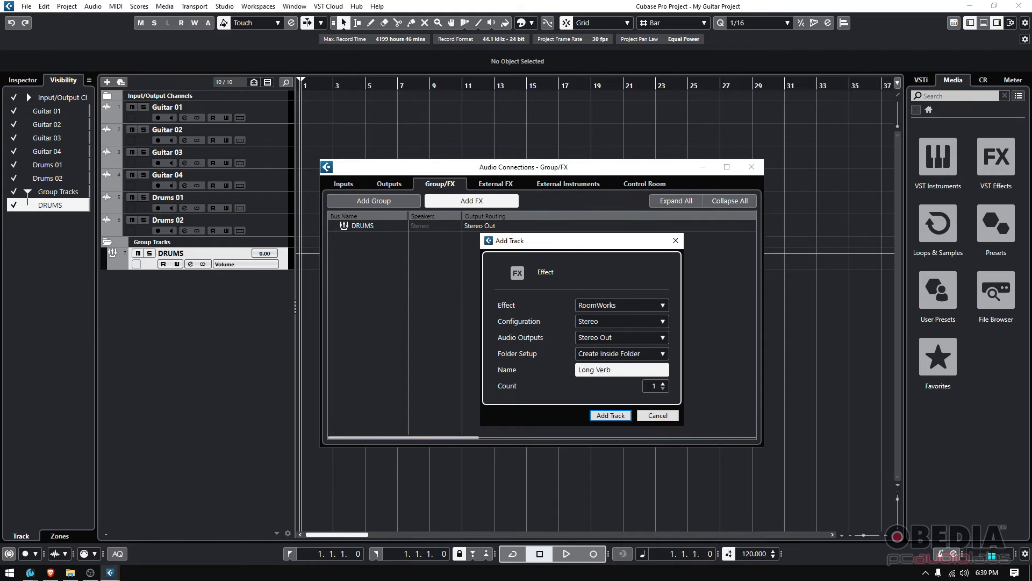
click(609, 415)
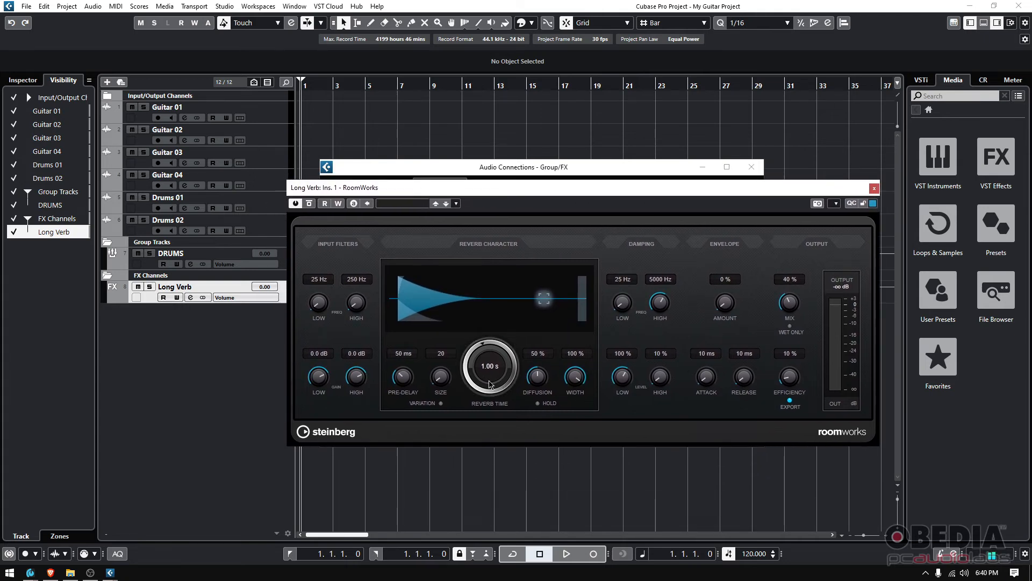
- Set RoomWorks reverb time to 3.04 s and pre-delay to 24 ms
drag(489, 366, 489, 335)
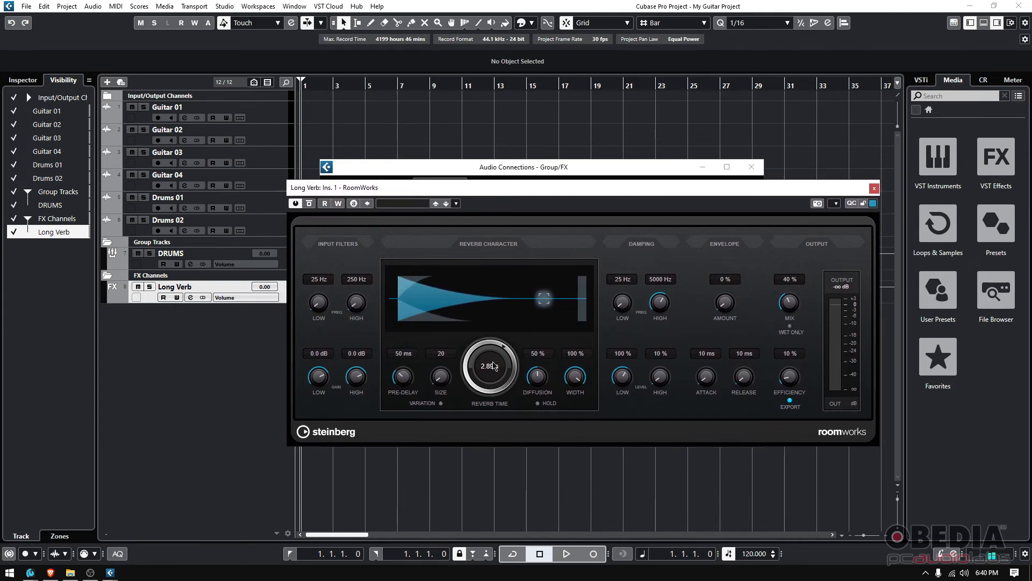
drag(491, 365, 499, 356)
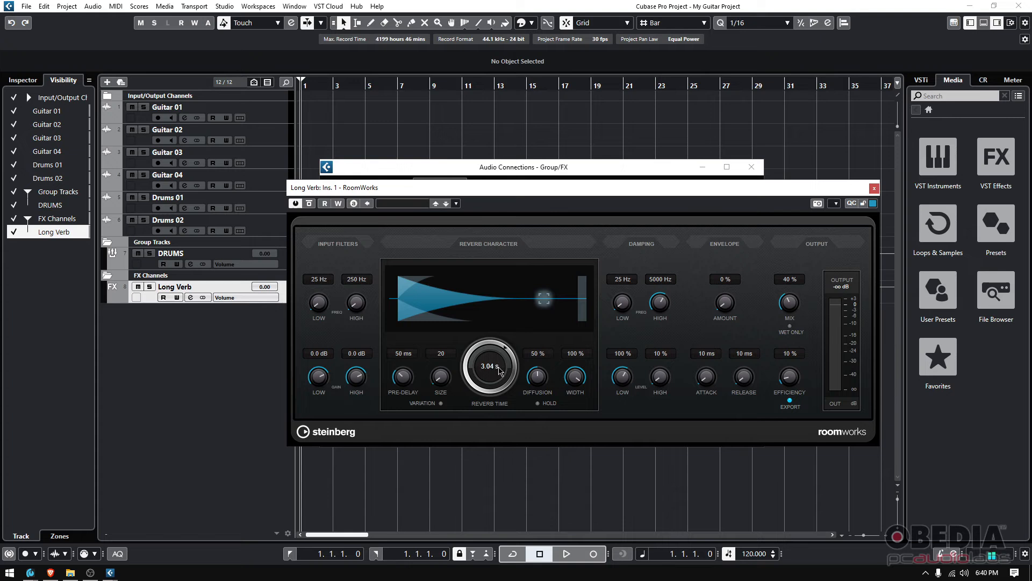
drag(401, 366, 401, 384)
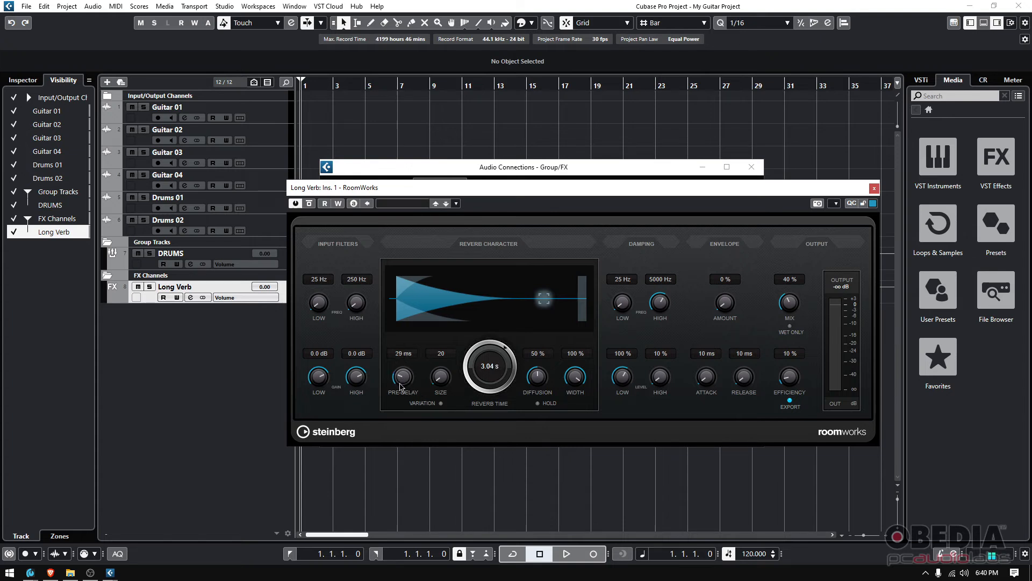
drag(403, 375, 402, 385)
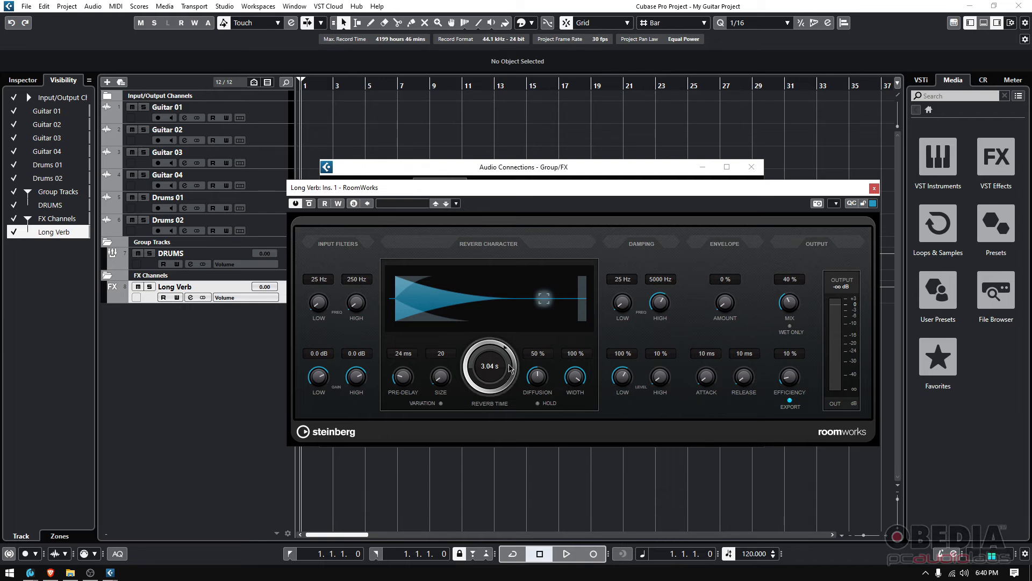
mouse_move(735, 260)
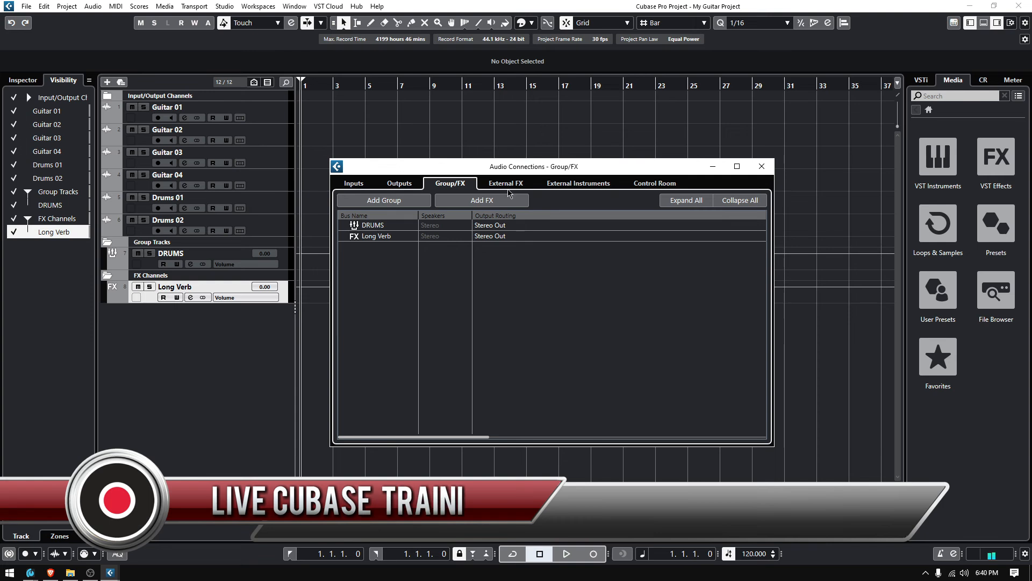
mouse_move(566, 301)
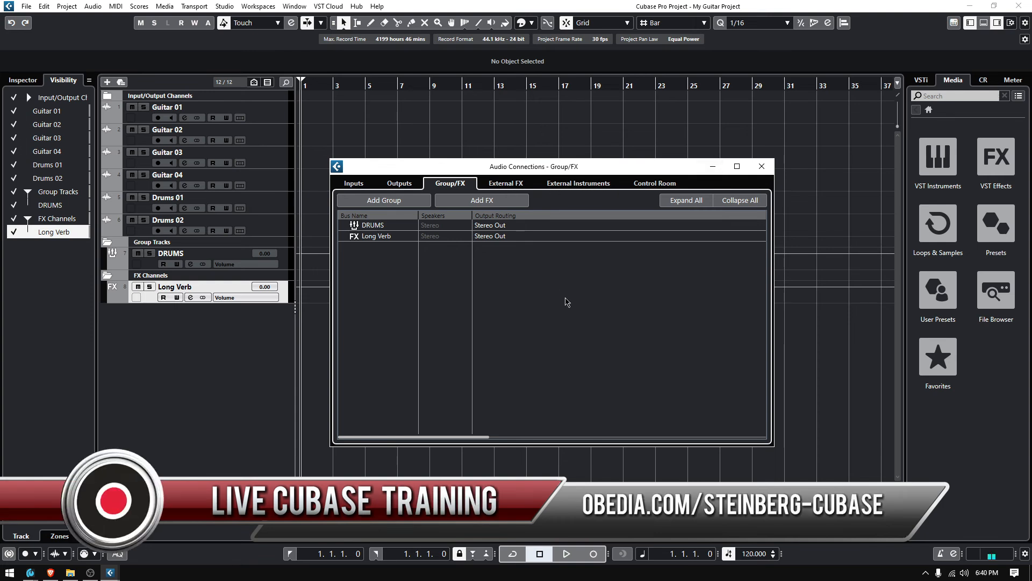